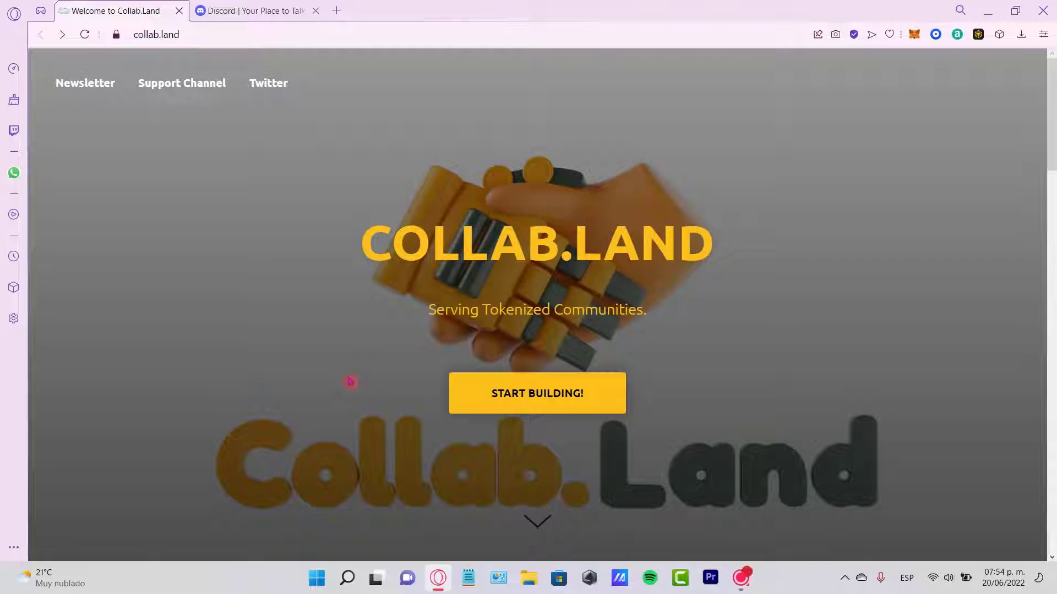
mouse_move(475, 465)
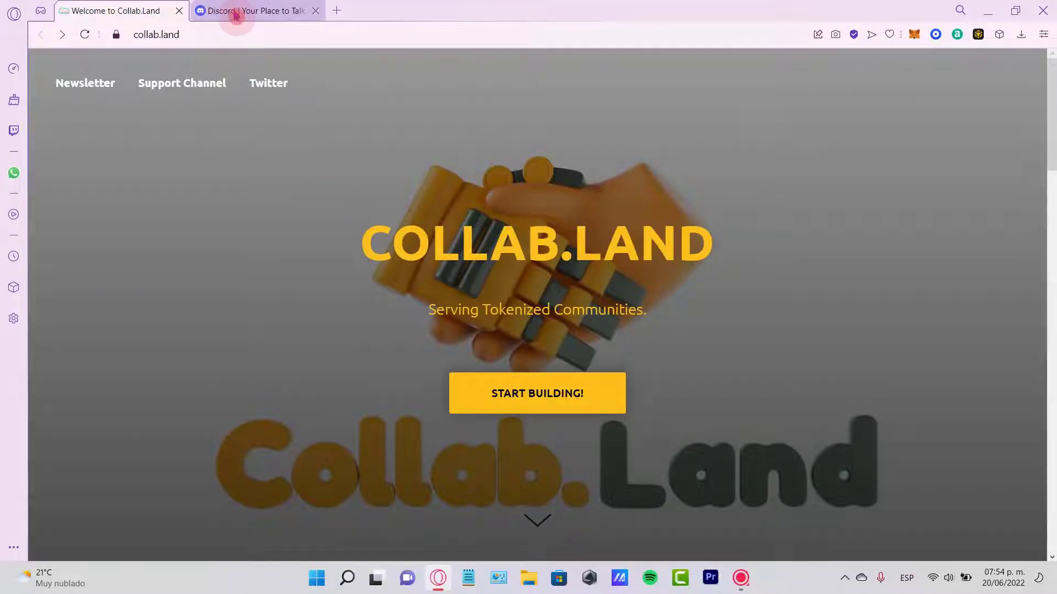
- Switch to the Discord site in Opera and launch Discord's browser version
left_click(242, 11)
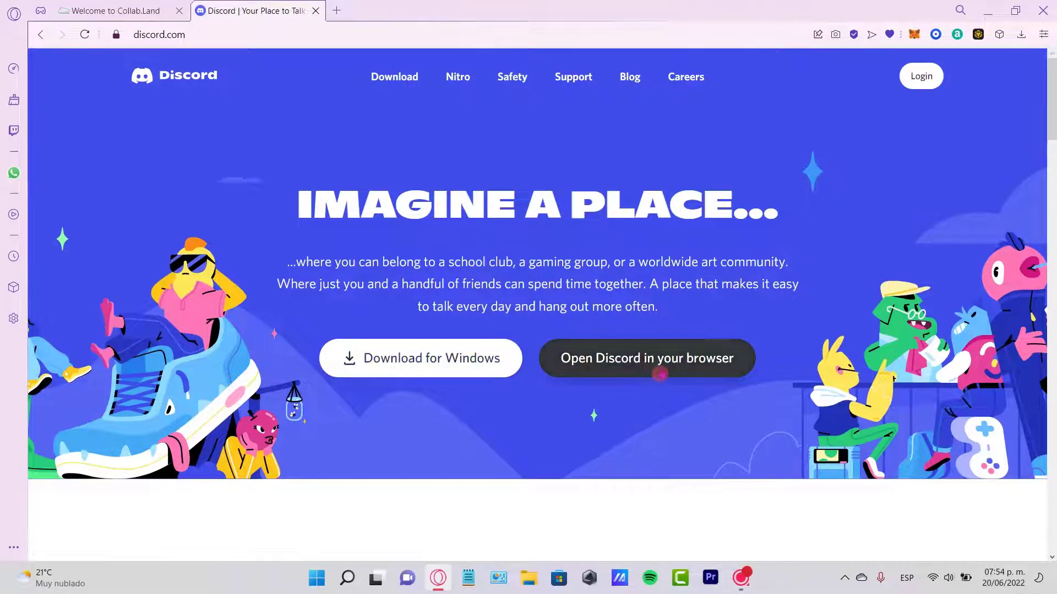
left_click(647, 359)
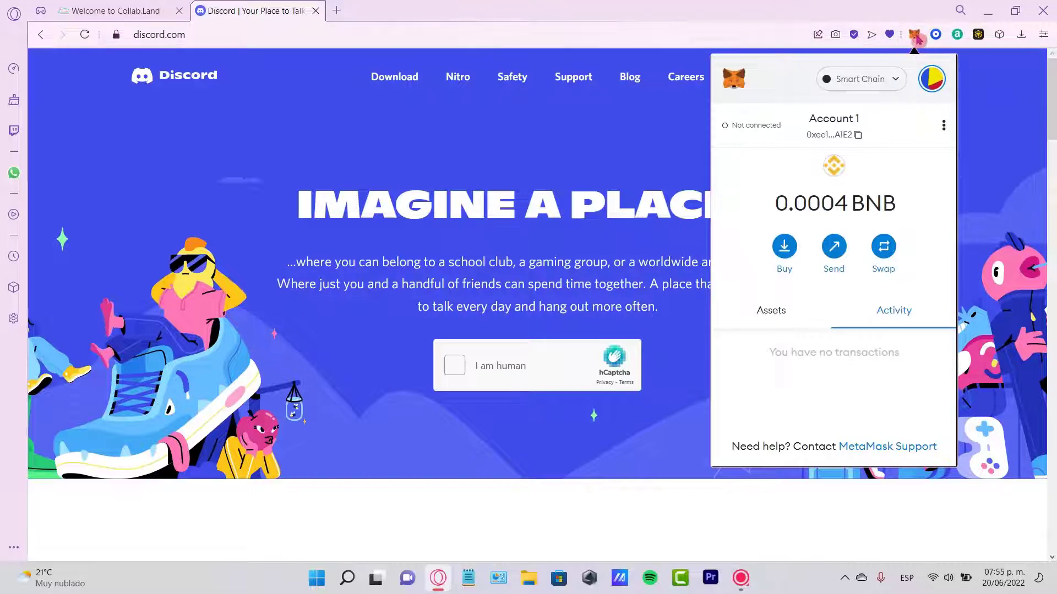
mouse_move(916, 34)
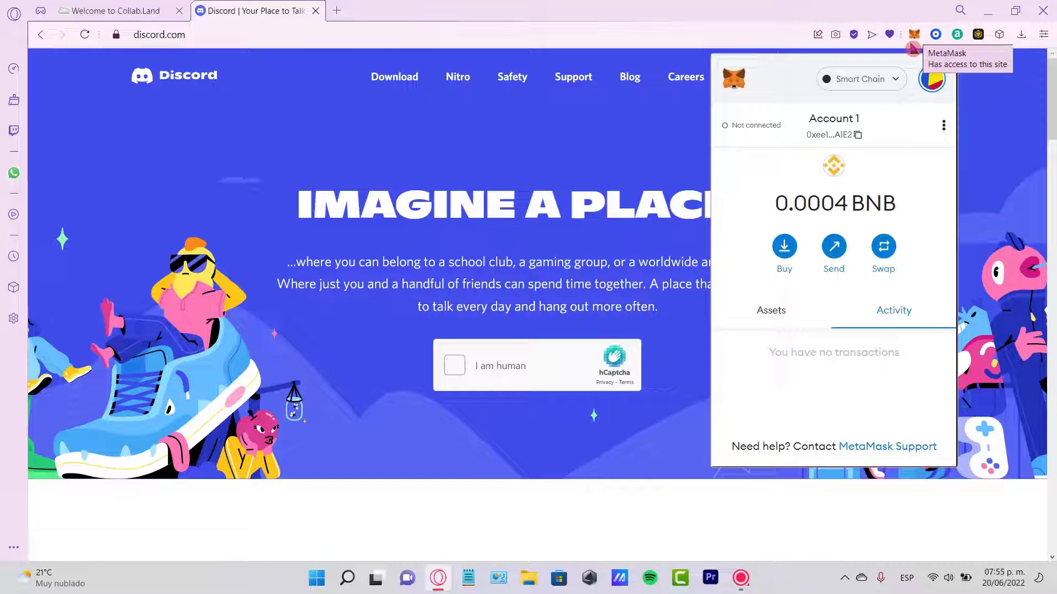
- Bring up the MetaMask wallet showing Account 1 with 0.0004 BNB on Smart Chain
left_click(454, 365)
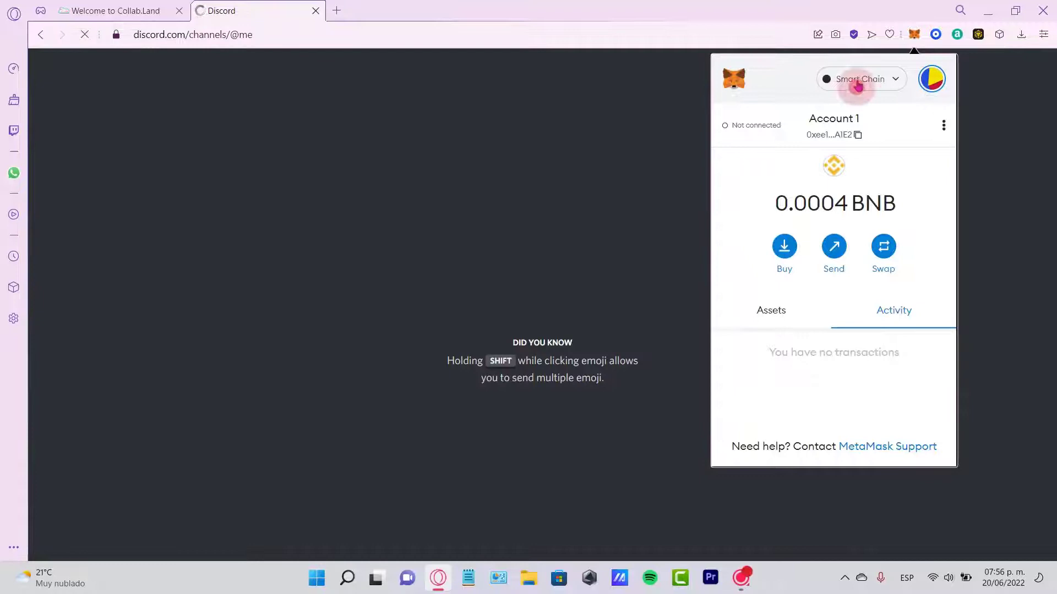
- Dismiss MetaMask, start Discord's verification, accept the terms update, then move to the Collab.Land tab
left_click(861, 79)
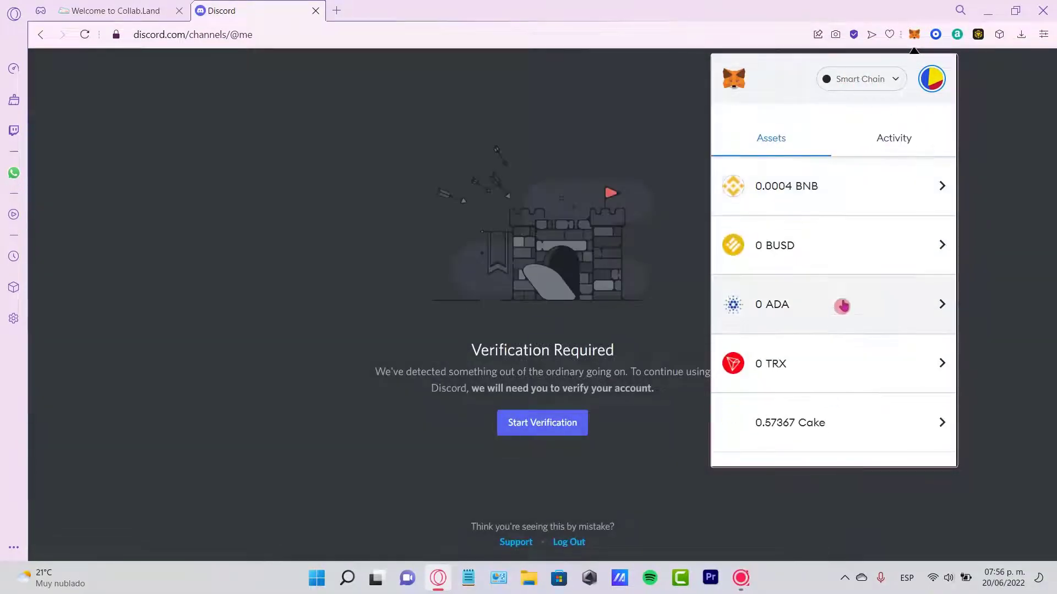
left_click(786, 186)
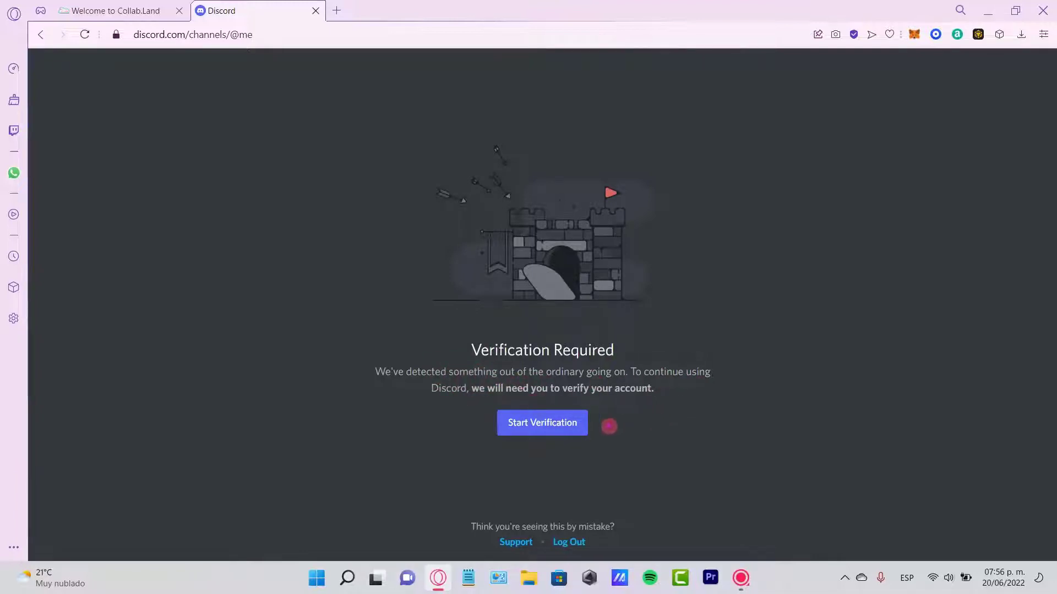
left_click(542, 422)
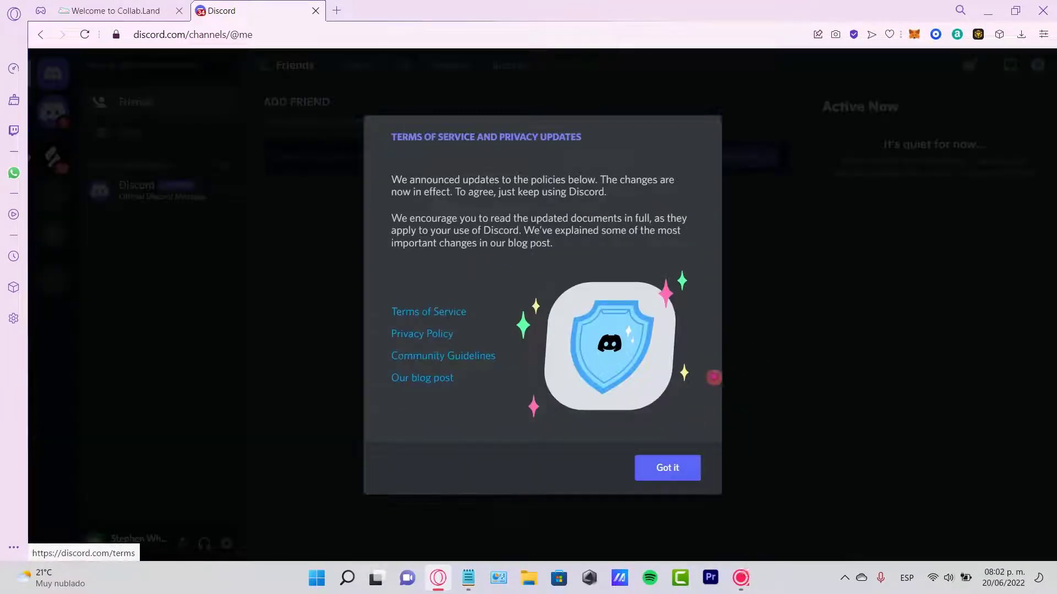
left_click(667, 468)
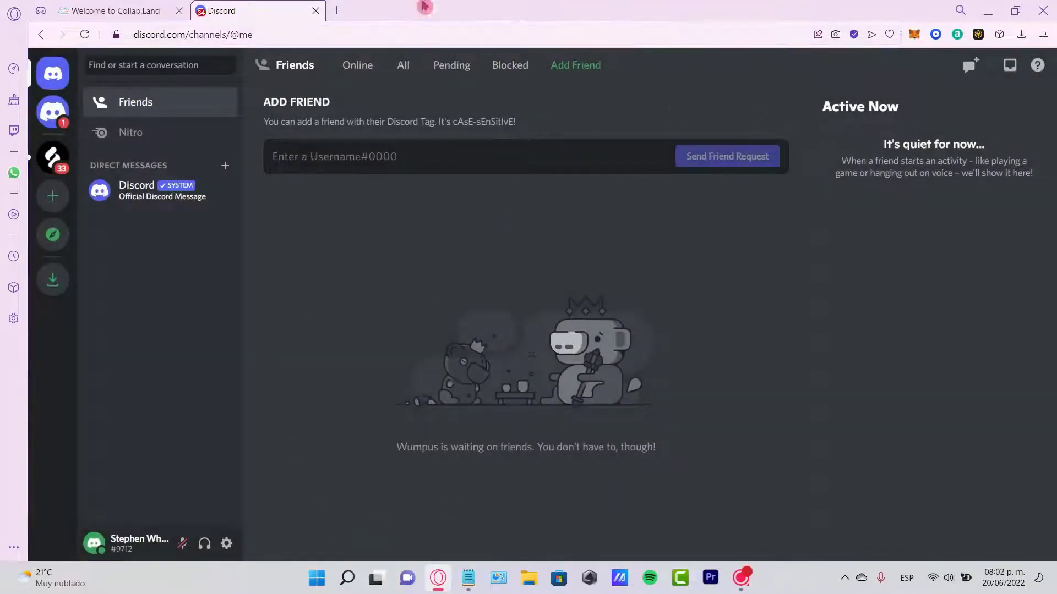
left_click(110, 10)
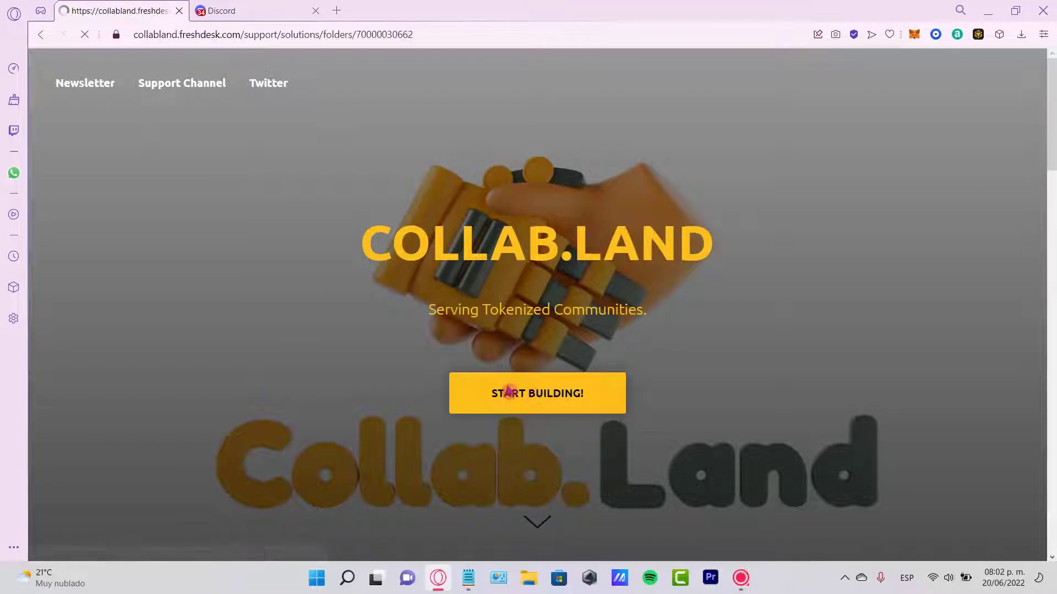
- In Collab.Land Support, reach Getting Started's Discord Bot Walkthrough and scroll to 'Adding the Bot'
left_click(537, 393)
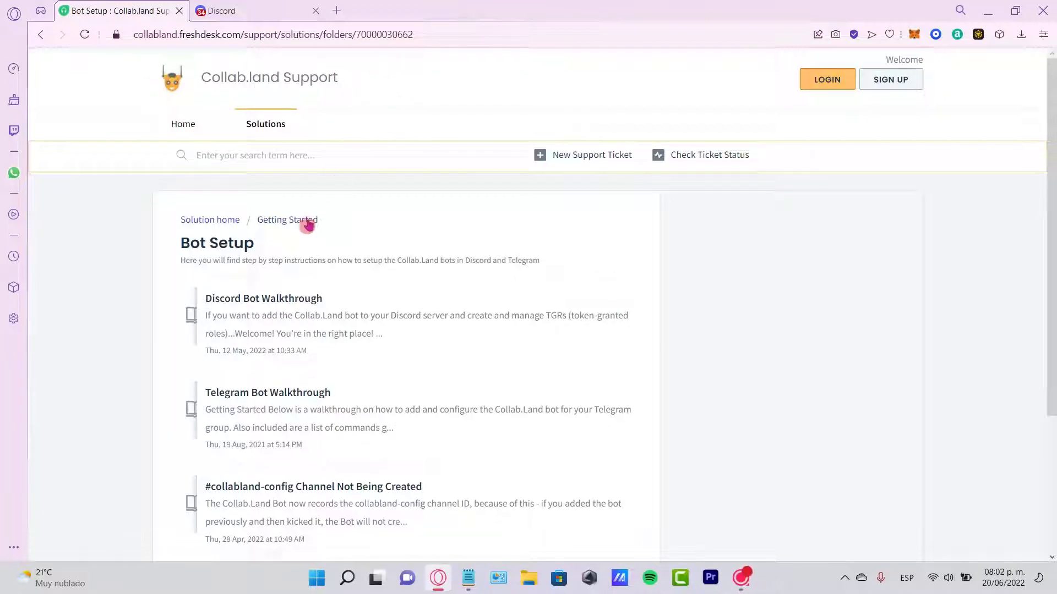
left_click(288, 219)
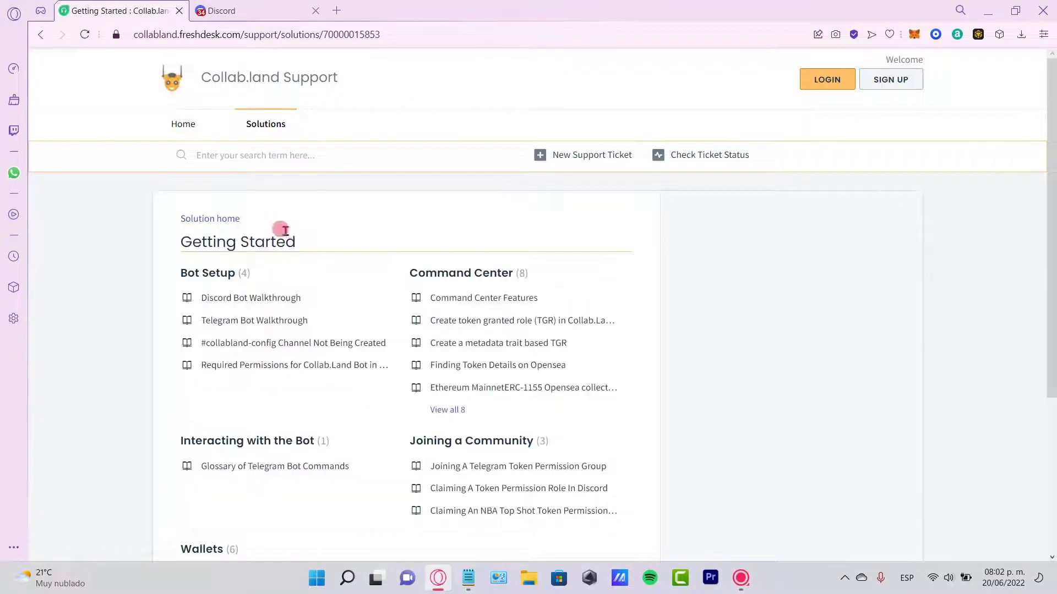
left_click(250, 297)
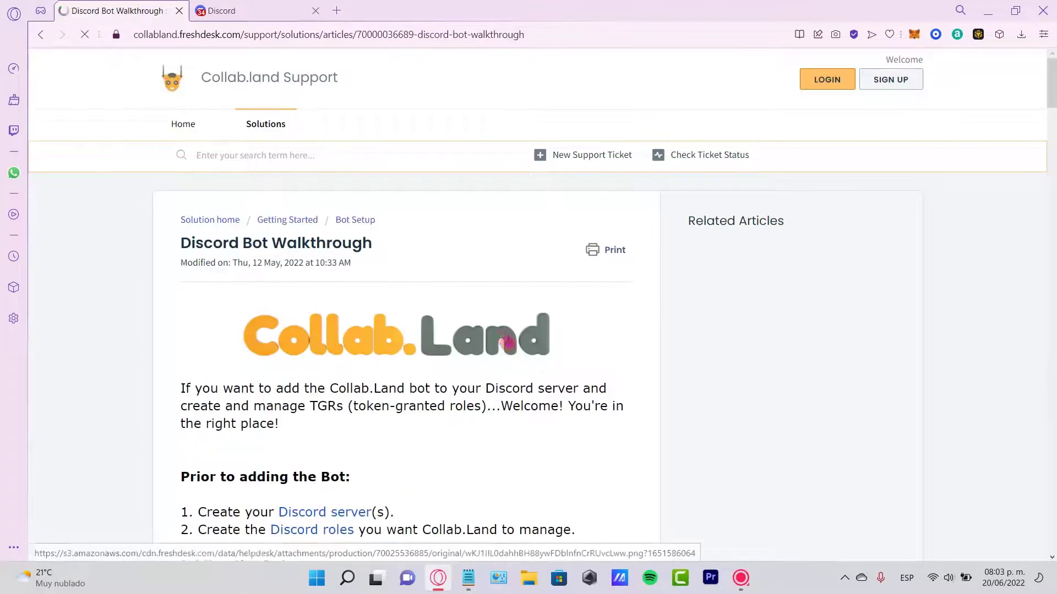
scroll("down", 3)
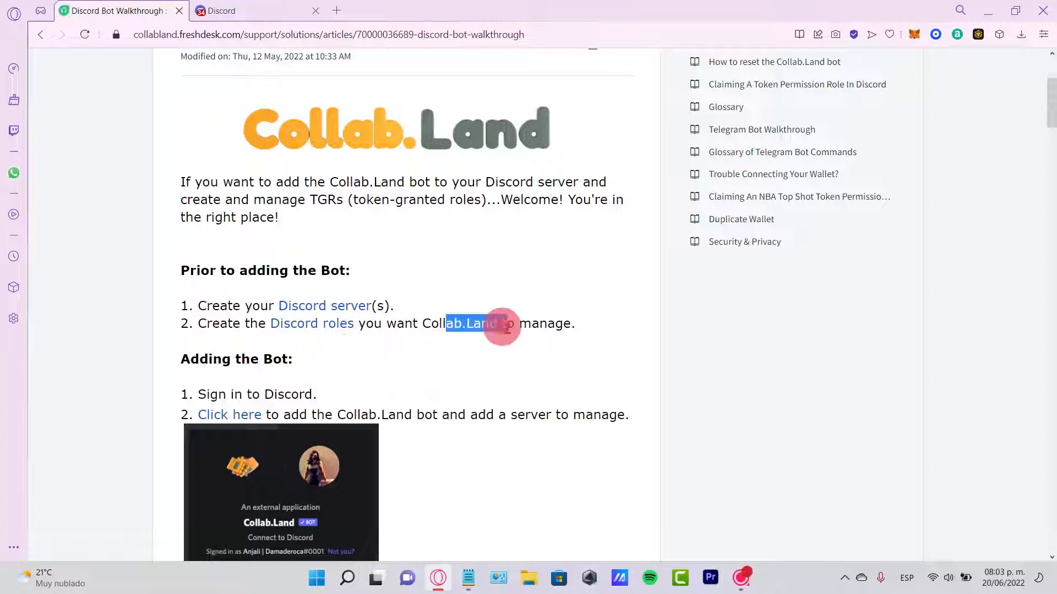
scroll("down", 3)
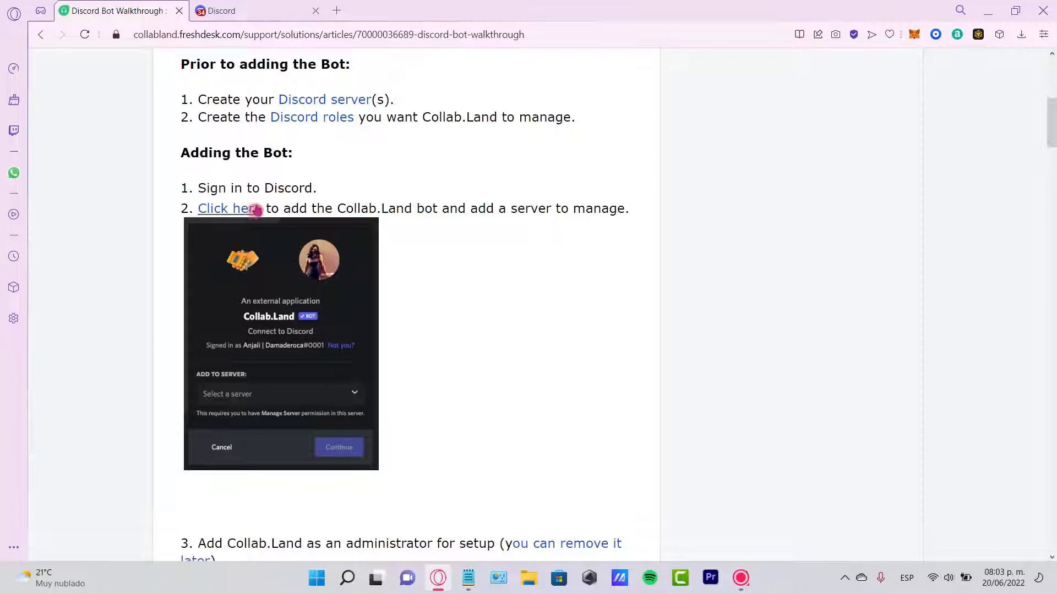
mouse_move(508, 241)
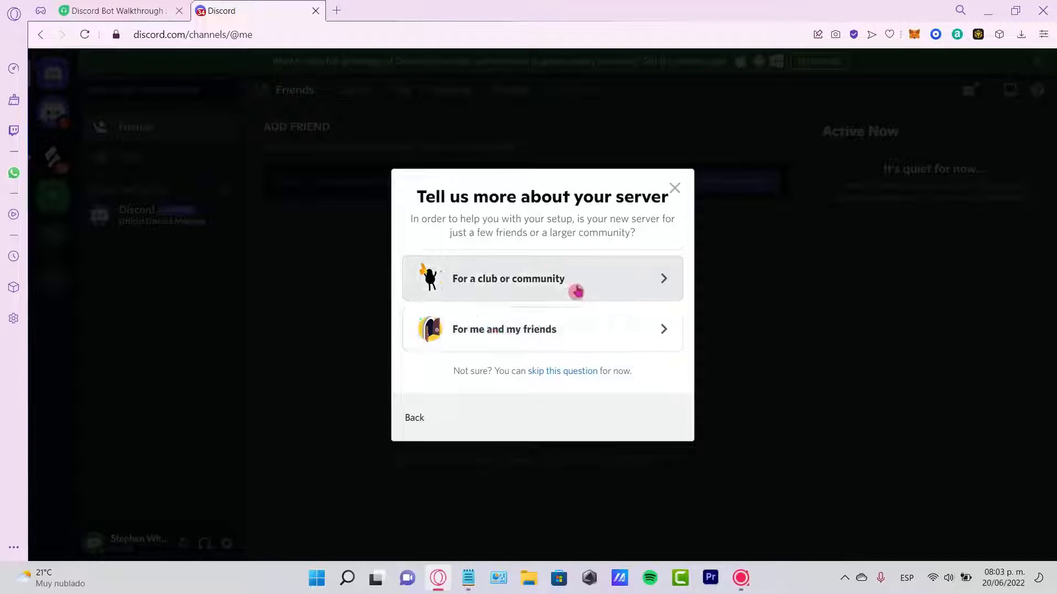
- Create the Madstiv Community server for a club or community, then return to the walkthrough
left_click(542, 278)
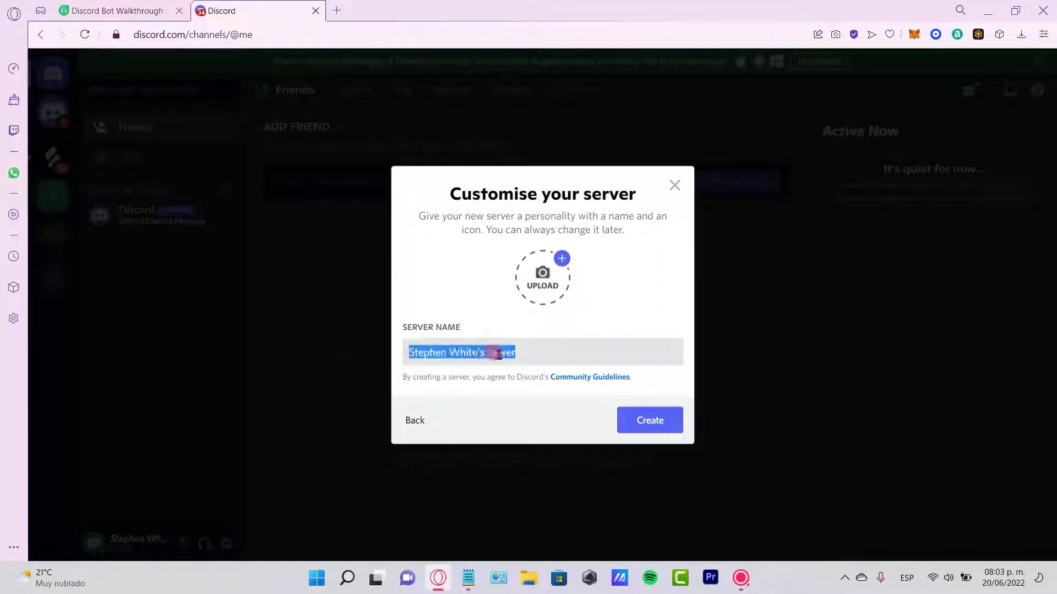
left_click(649, 421)
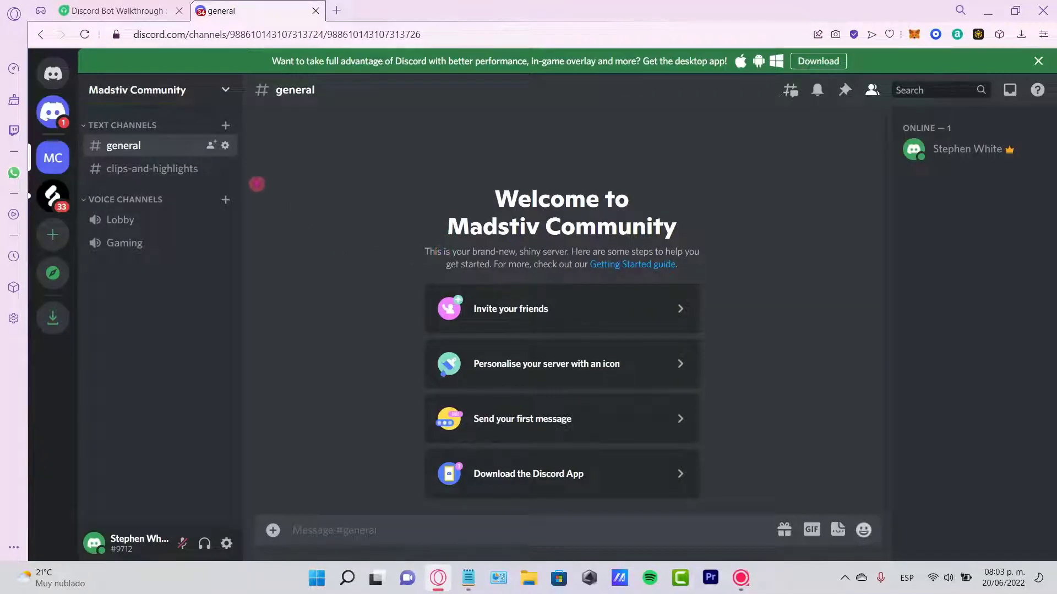
left_click(115, 10)
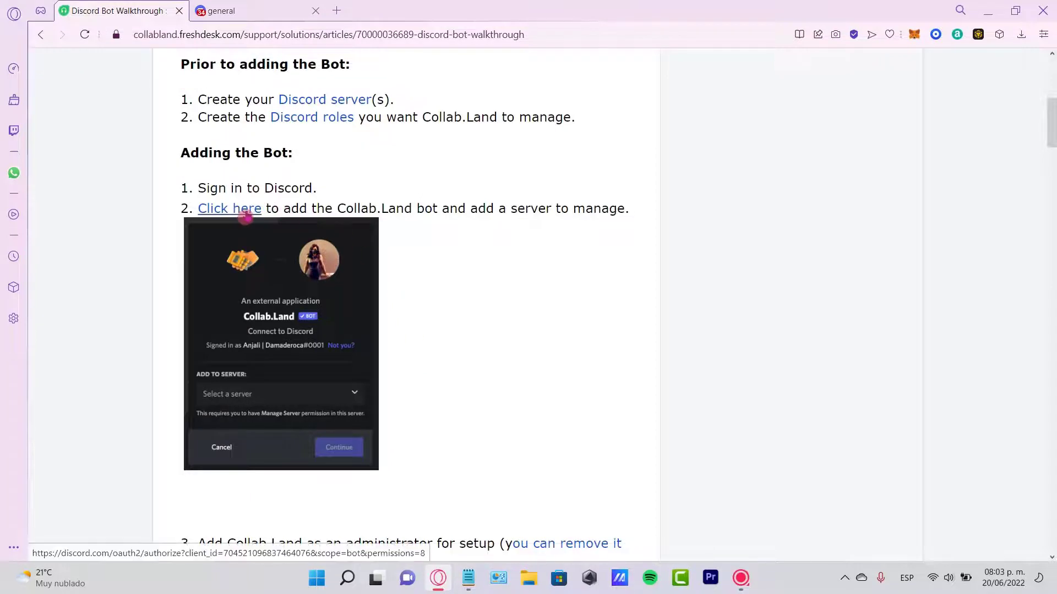
- Add the Collab.Land bot to Madstiv Community and authorise it with Administrator permissions
left_click(229, 209)
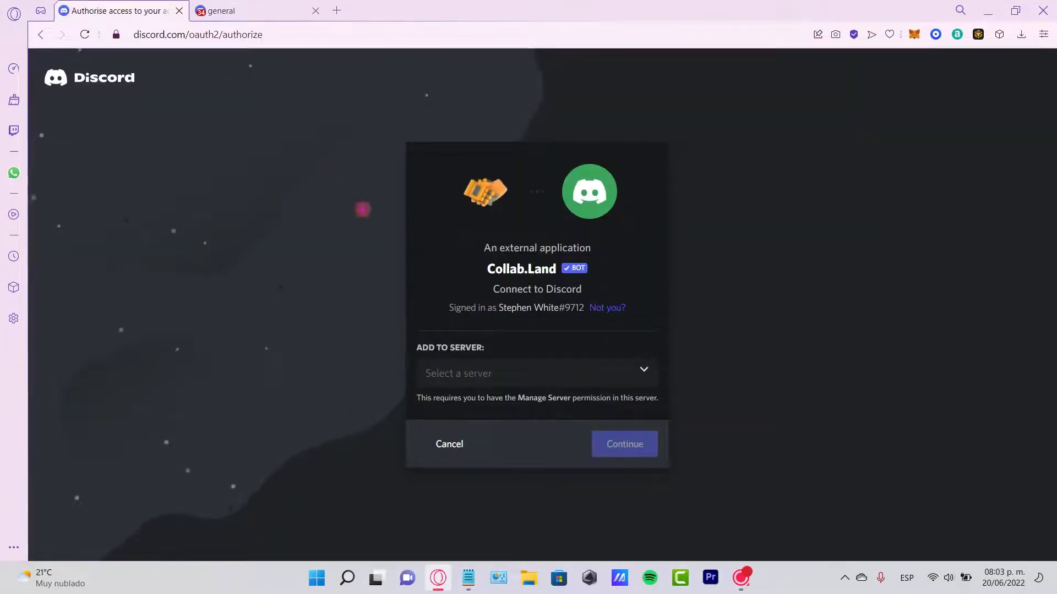
left_click(537, 373)
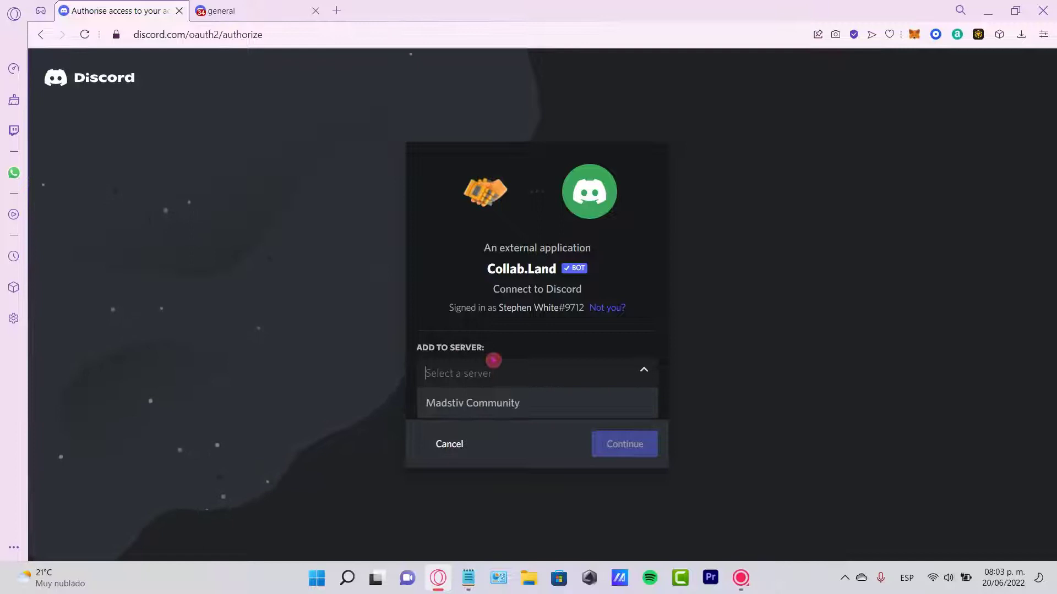
left_click(473, 403)
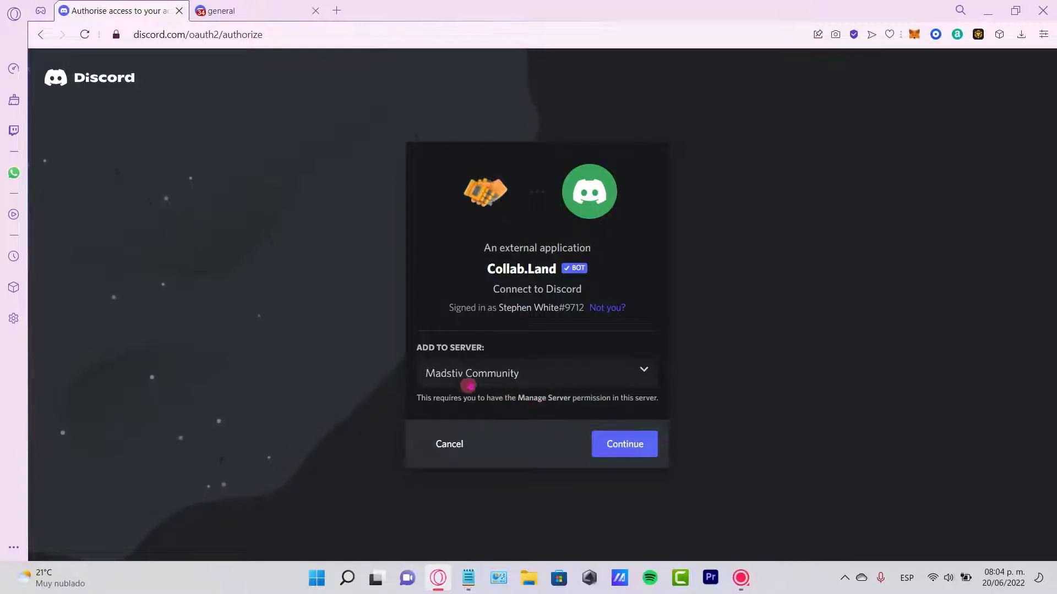
left_click(624, 444)
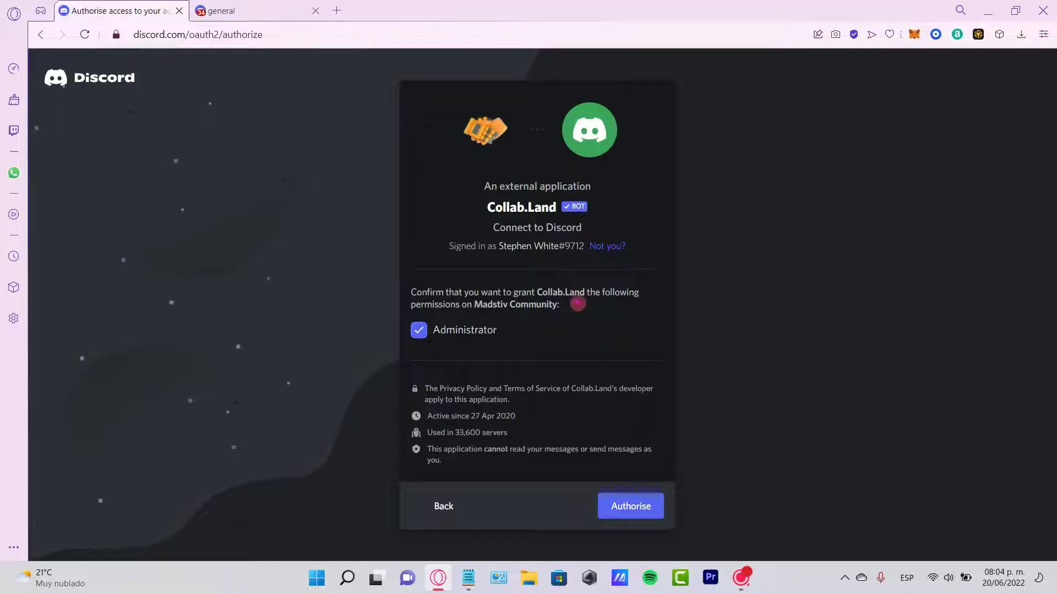
left_click(630, 505)
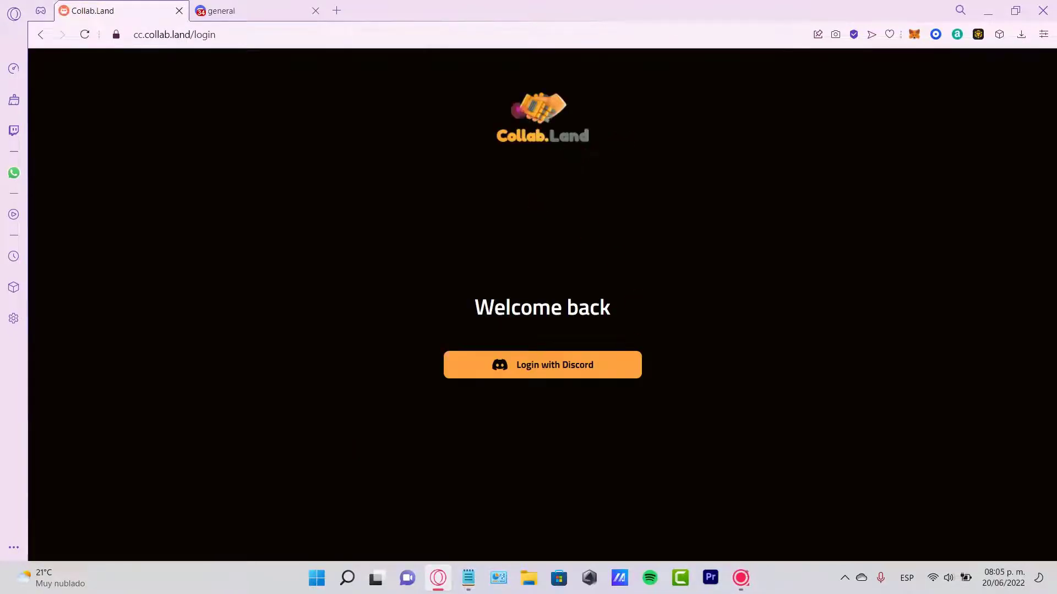
- Log into the Collab.Land Command Center via Discord and authorise access to the account
left_click(553, 379)
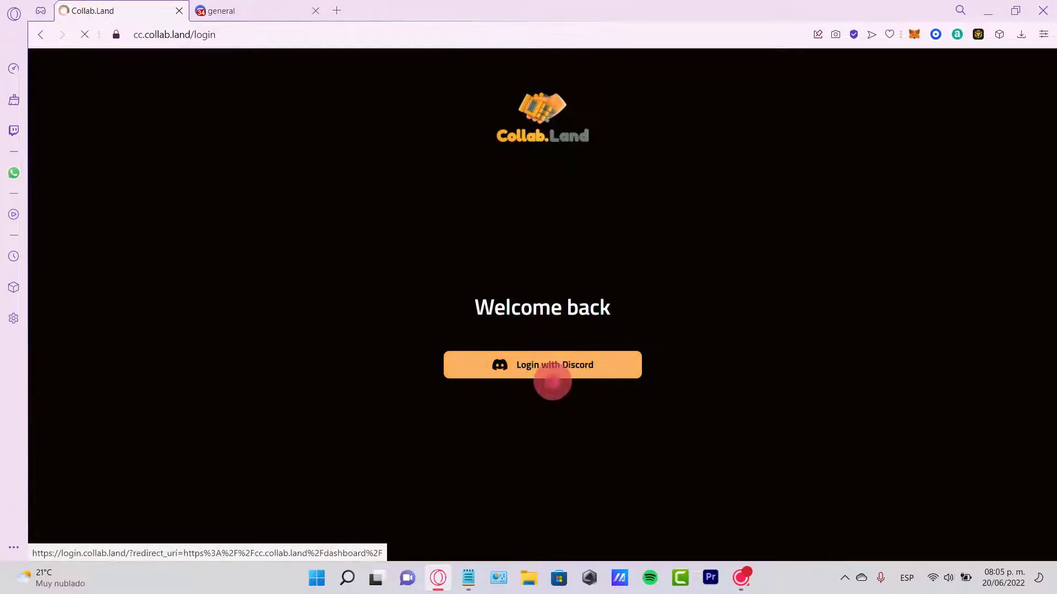
left_click(542, 365)
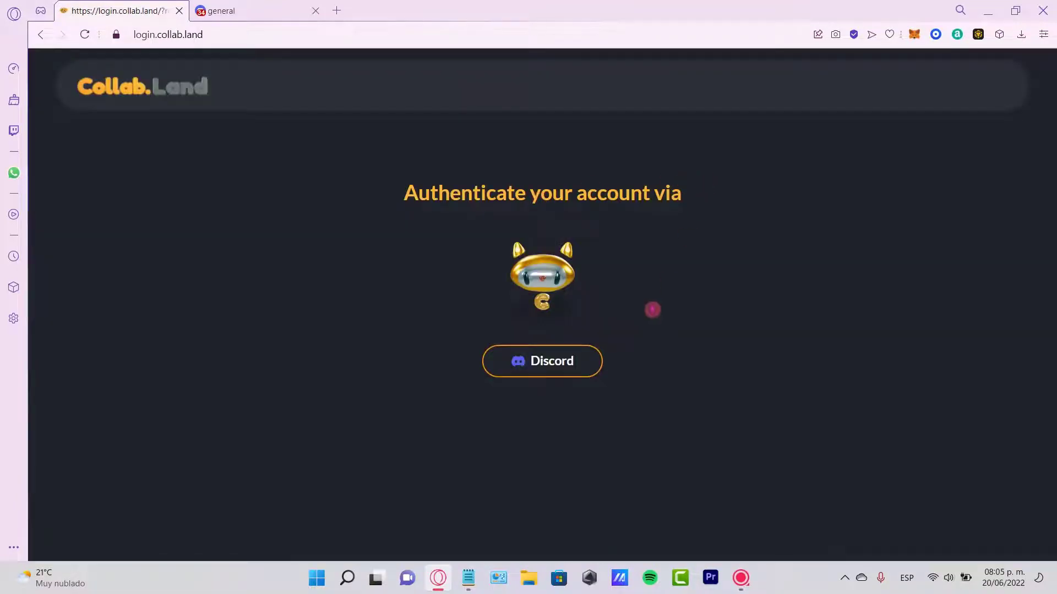
left_click(543, 361)
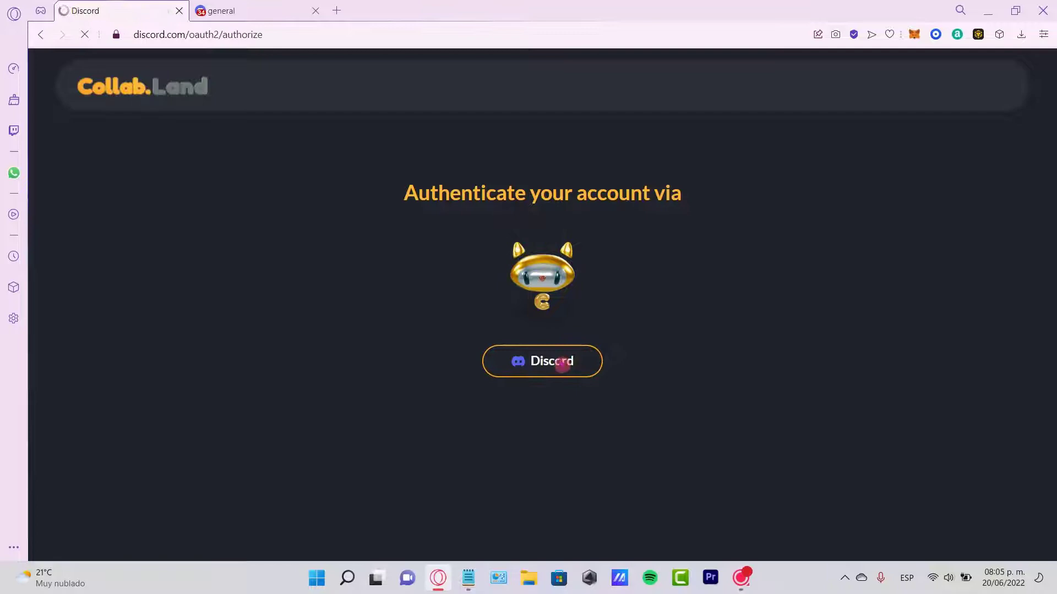
left_click(544, 361)
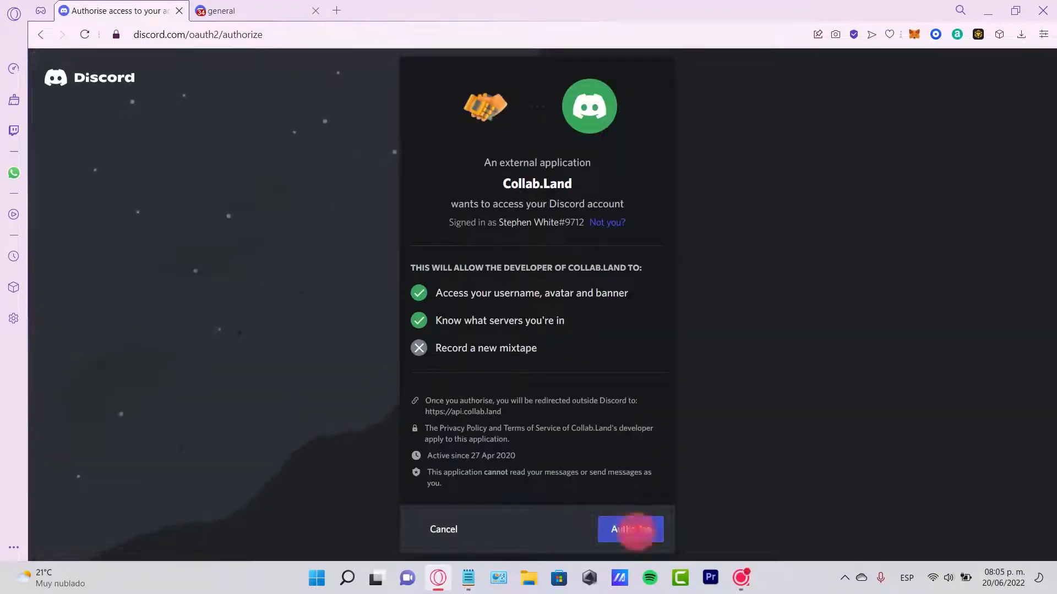
left_click(630, 530)
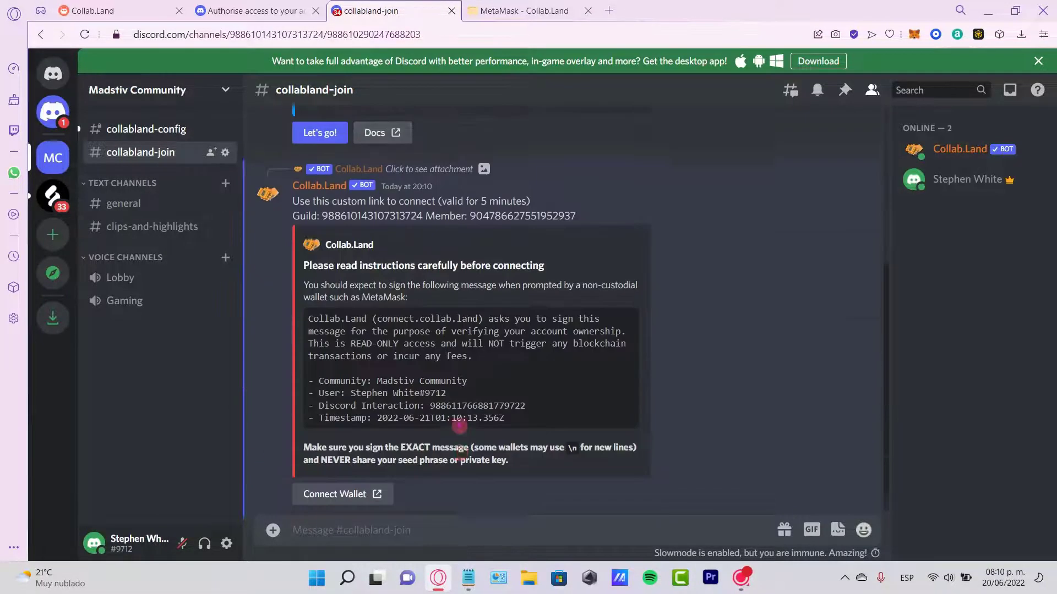
- Follow the bot's Connect Wallet link from #collabland-join out to Collab.Land Connect
left_click(342, 494)
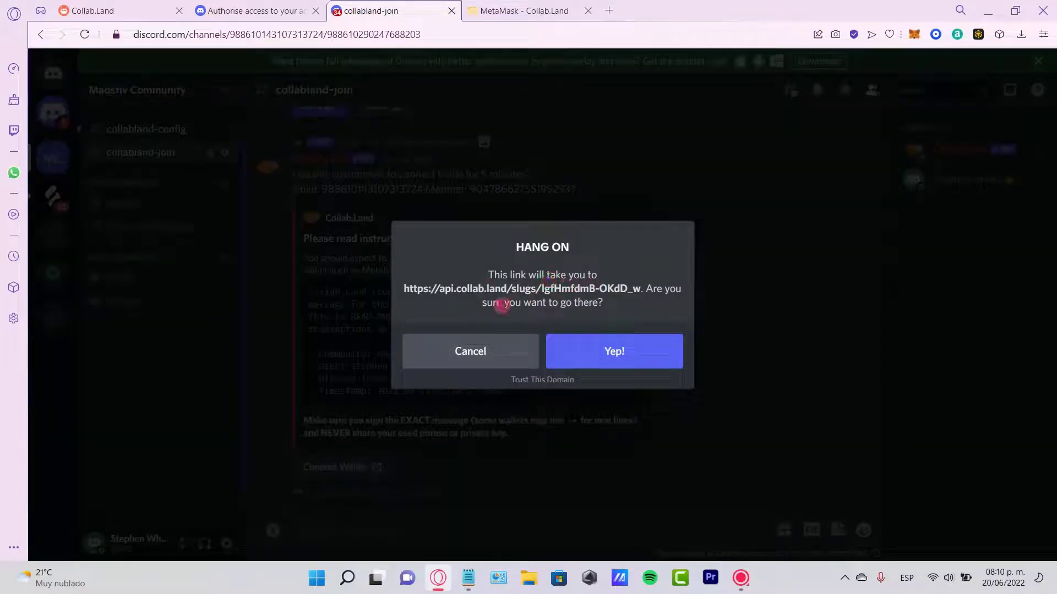
left_click(614, 351)
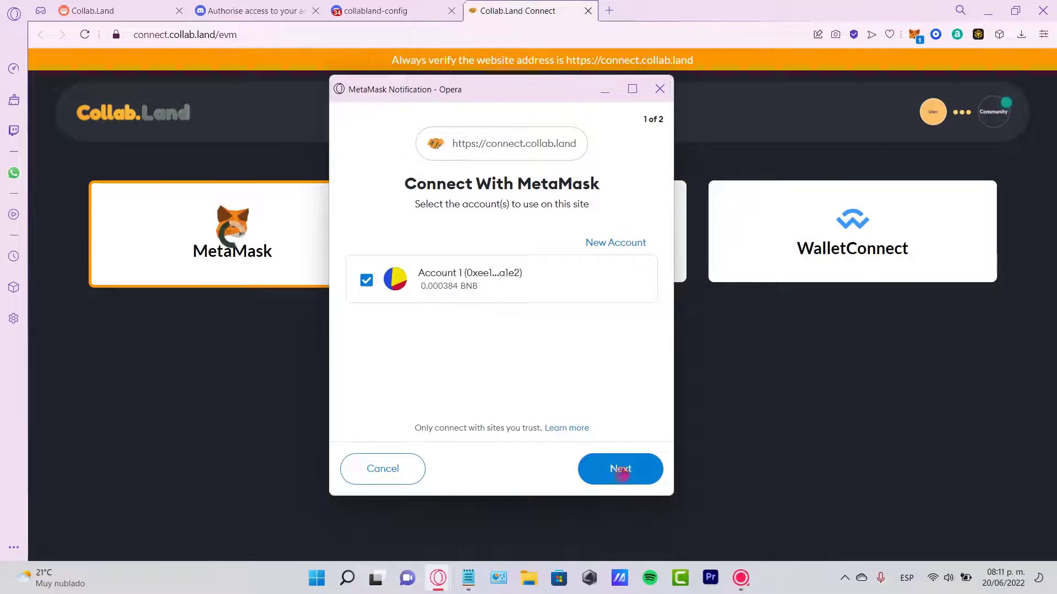
- Connect MetaMask Account 1 to Collab.Land Connect and sign the verification message
left_click(620, 469)
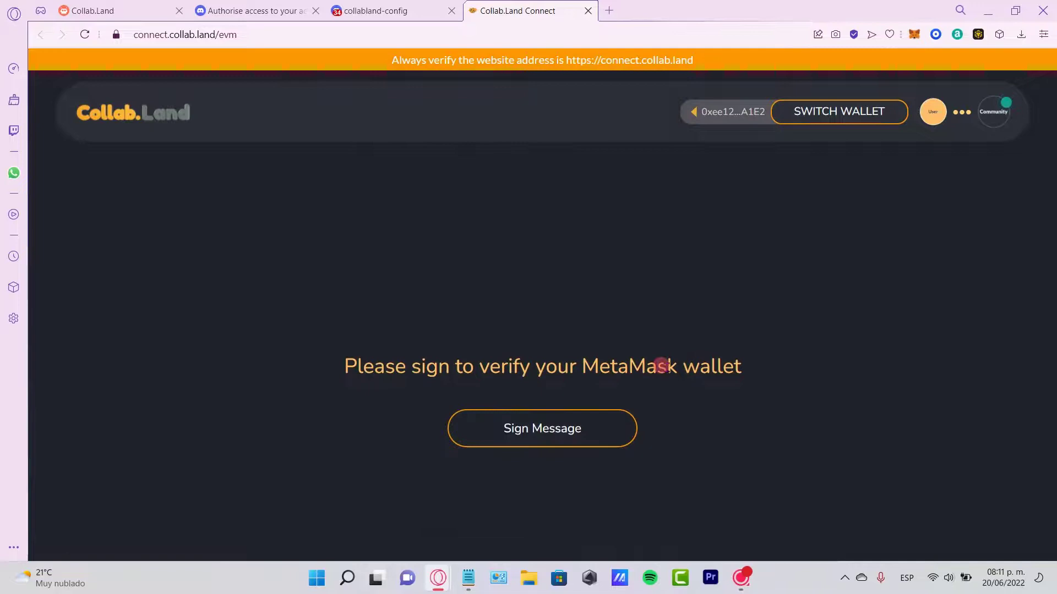
left_click(533, 428)
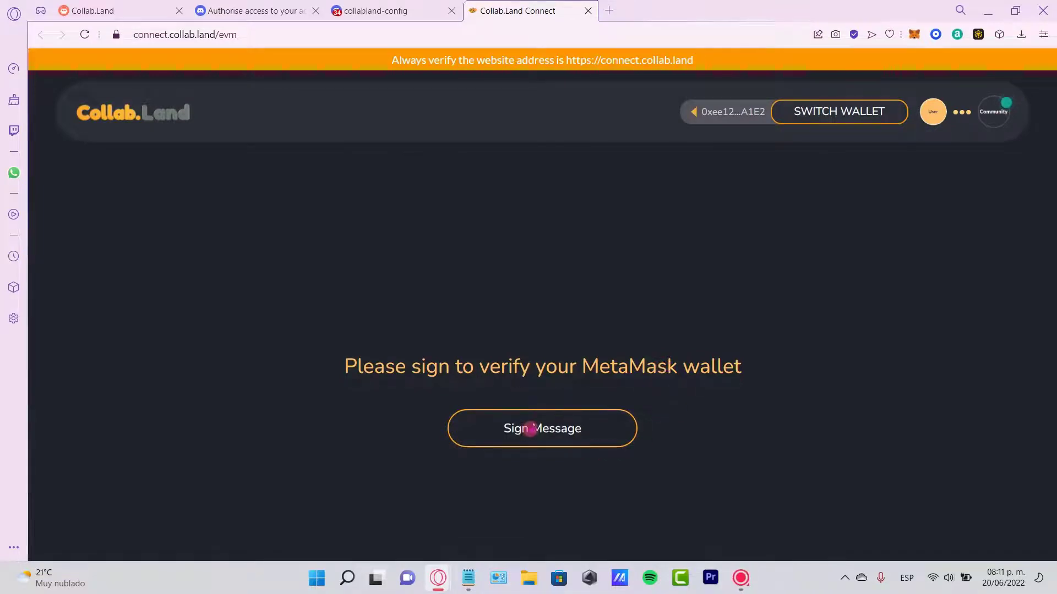
left_click(541, 428)
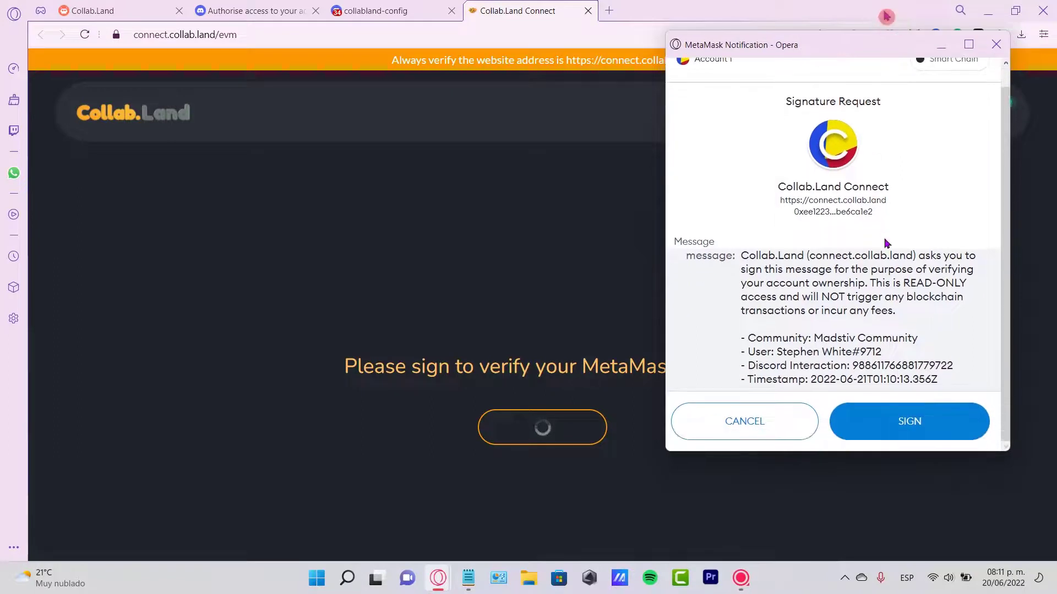
left_click(909, 422)
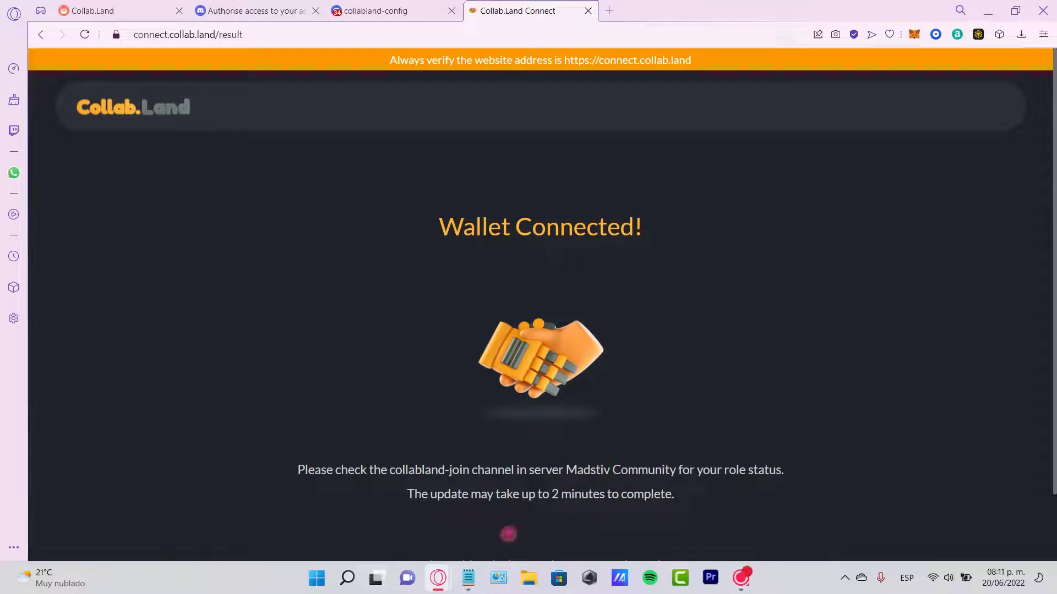
mouse_move(744, 491)
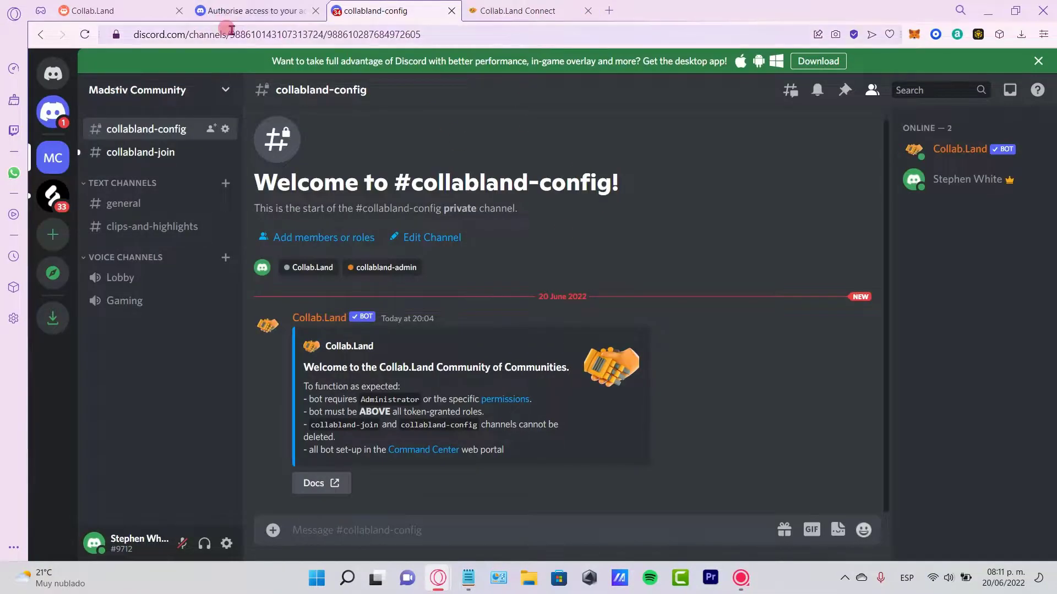
- Check the bot's 'no roles granted' status in #collabland-join, then reopen MetaMask
left_click(141, 152)
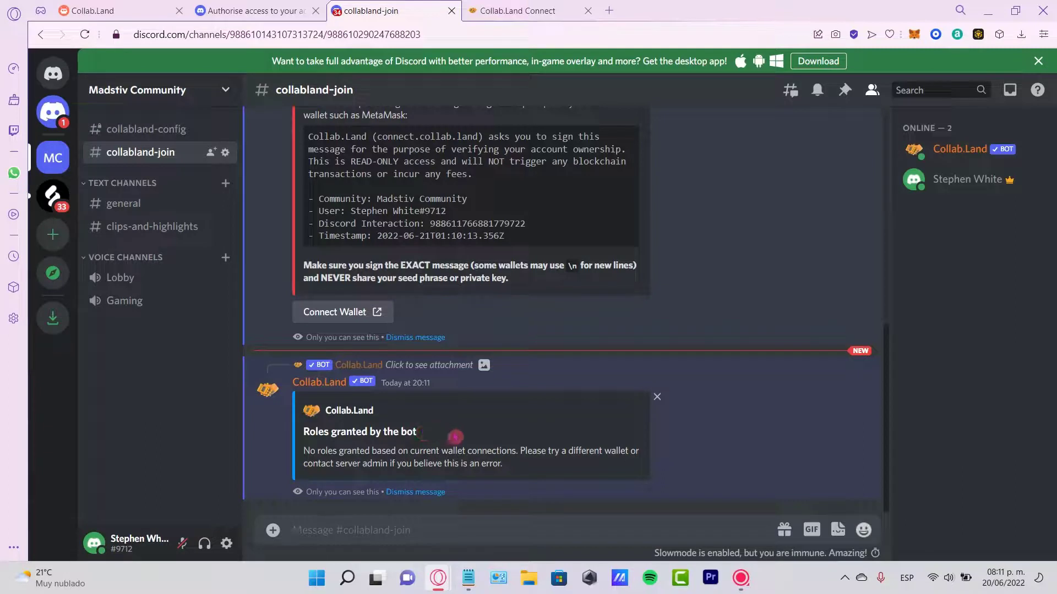
left_click(119, 278)
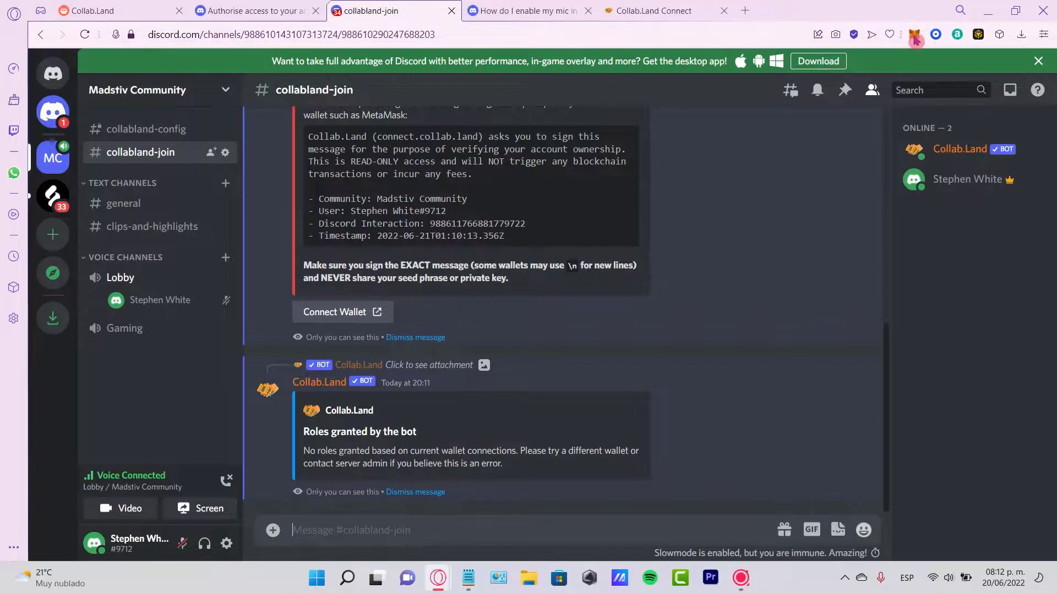
left_click(916, 33)
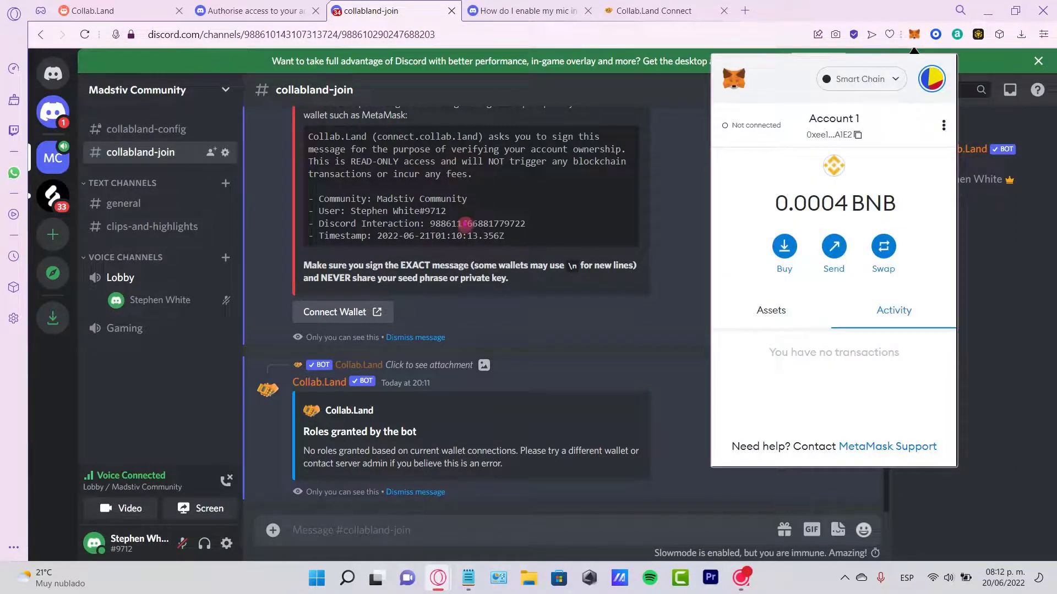
mouse_move(934, 18)
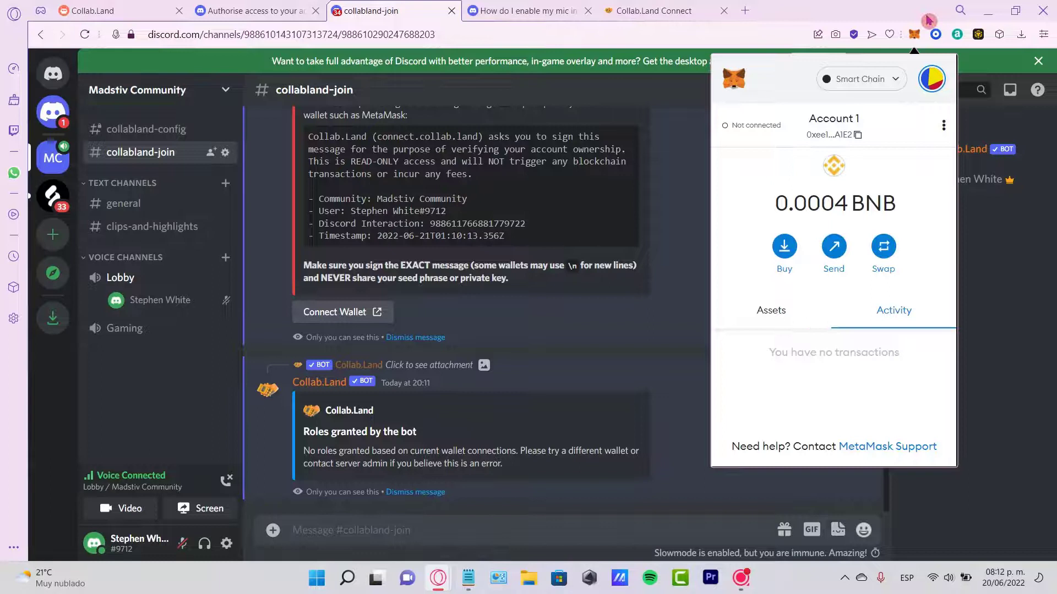
mouse_move(923, 24)
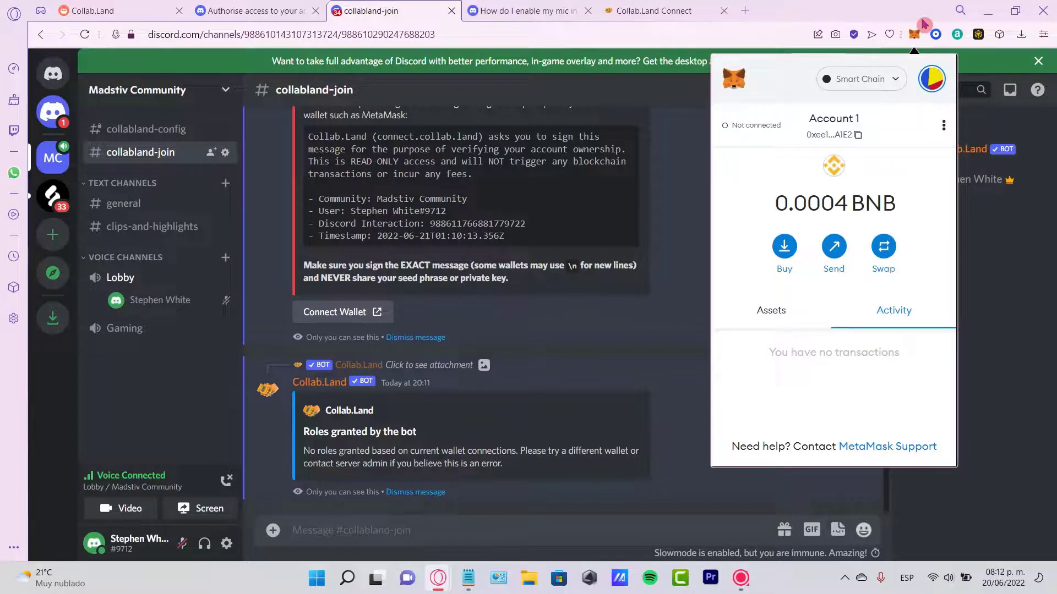